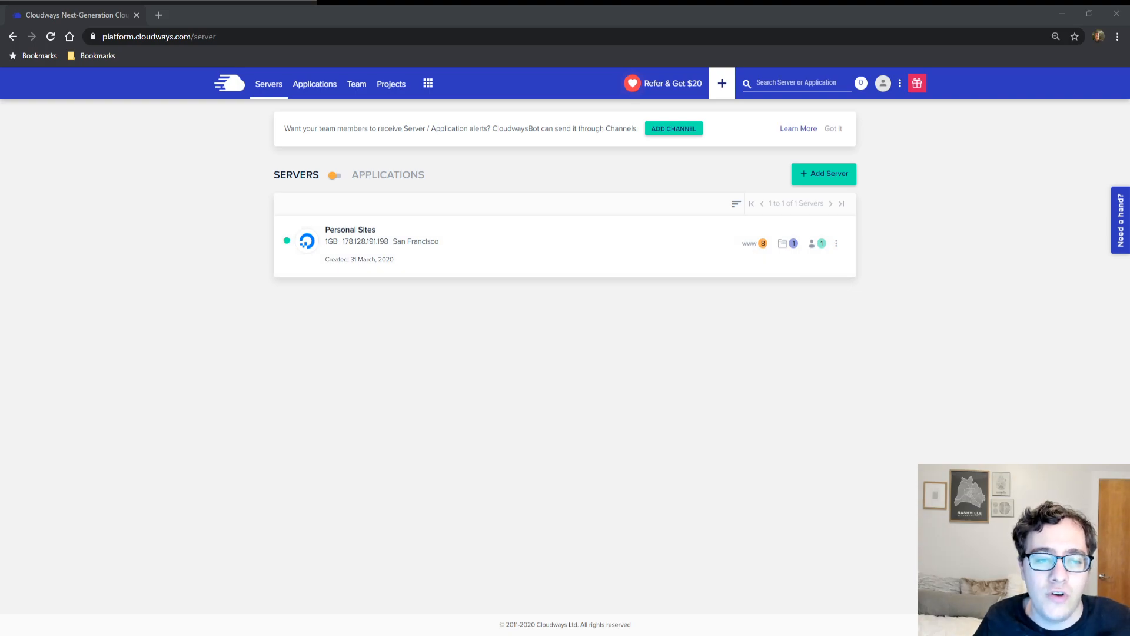
# - Switch to the Applications list and open the Sert Media Staging application's access details
pyautogui.click(335, 175)
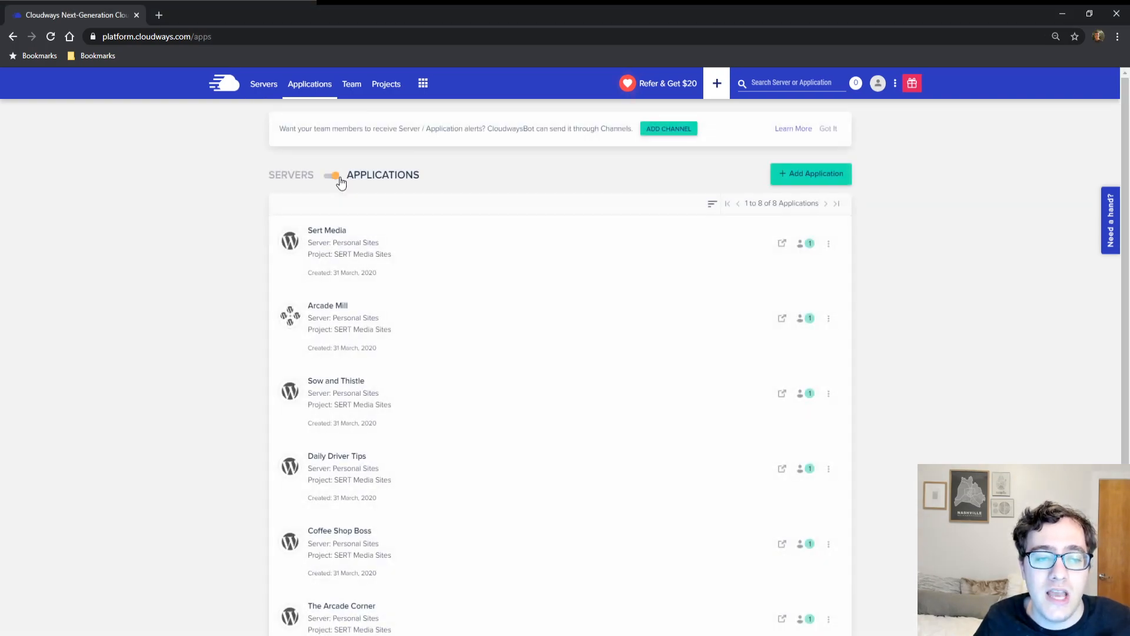
pyautogui.scroll(-3)
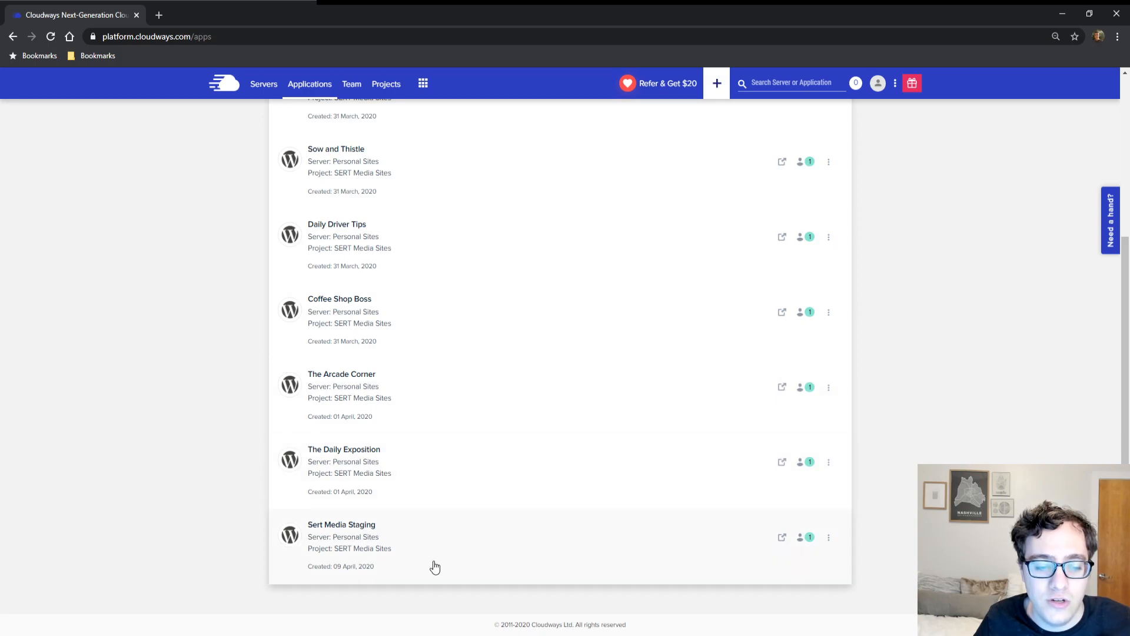
pyautogui.click(342, 525)
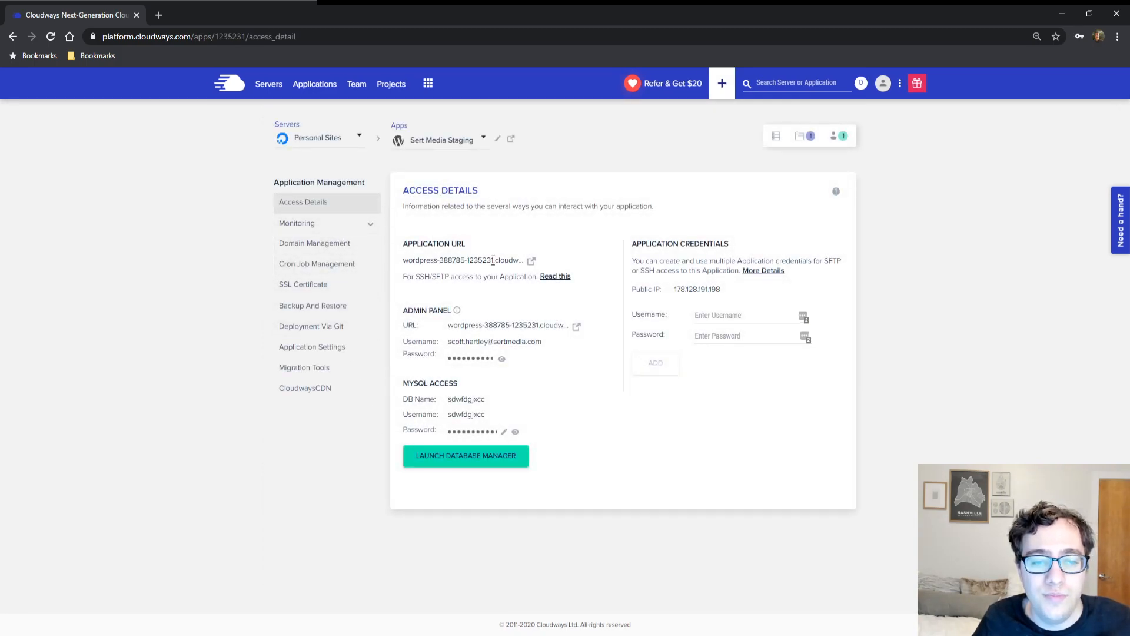
# - Open the staging site's Application URL in a new browser tab
pyautogui.click(532, 260)
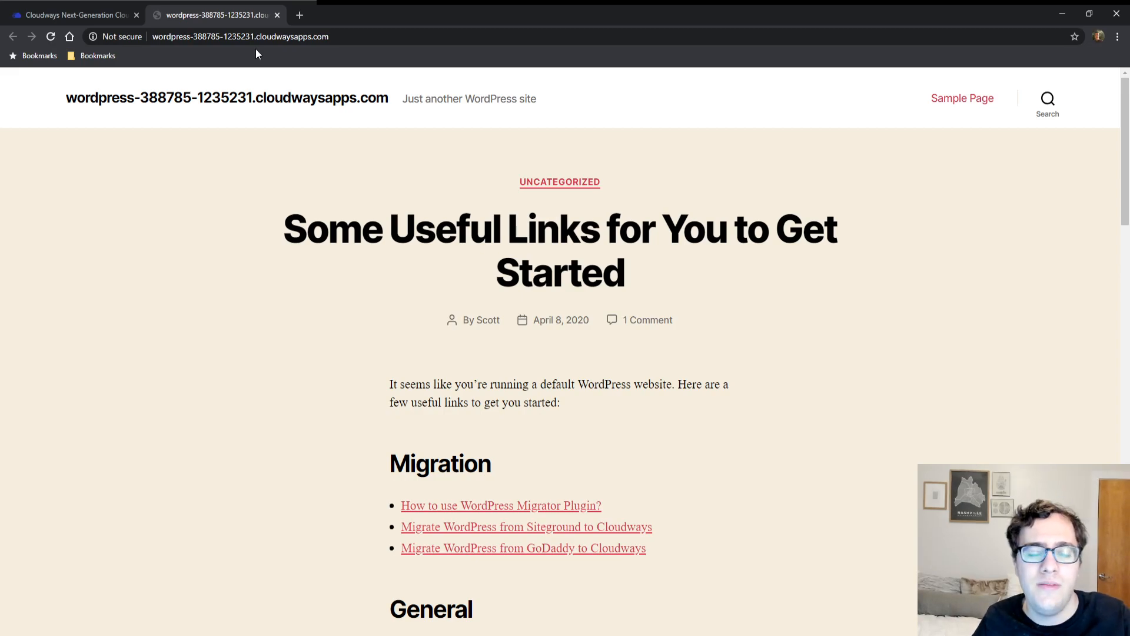
# - Look over the default WordPress staging site, then return to the Cloudways tab
pyautogui.click(241, 37)
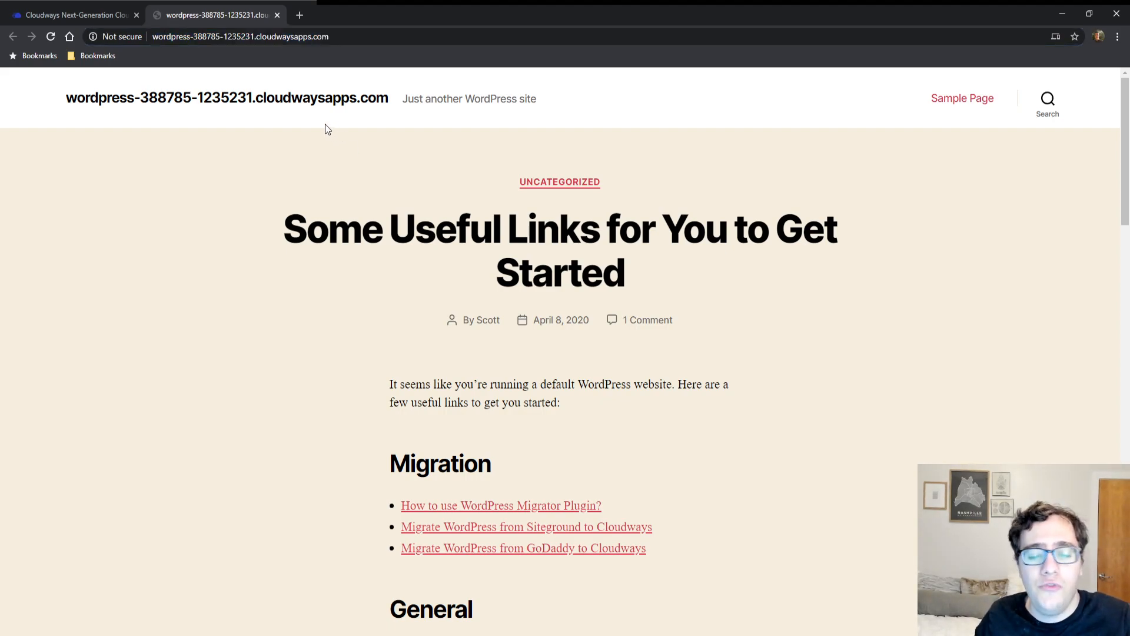
pyautogui.click(76, 13)
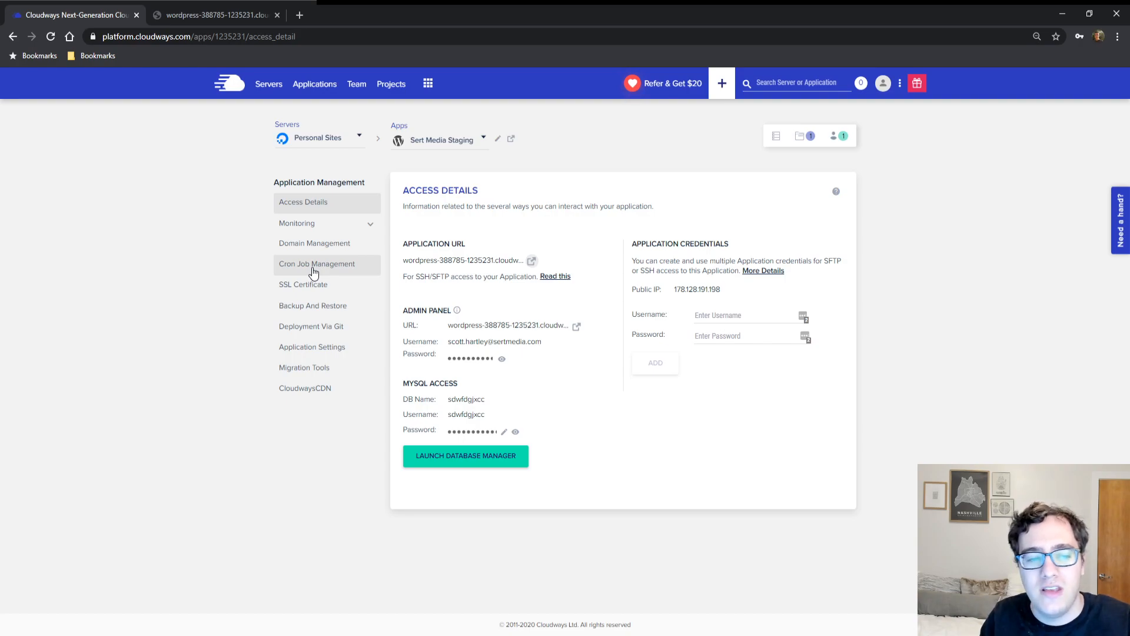
# - Open Cron Job Management for Sert Media Staging, showing no cron jobs added yet
pyautogui.click(317, 264)
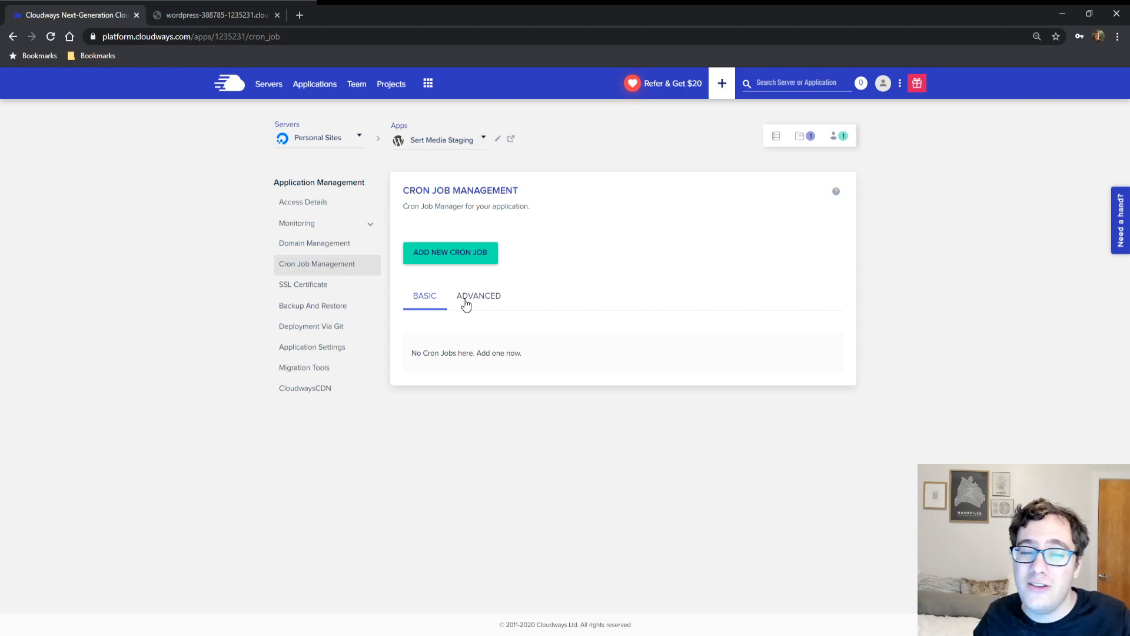
pyautogui.moveTo(295, 262)
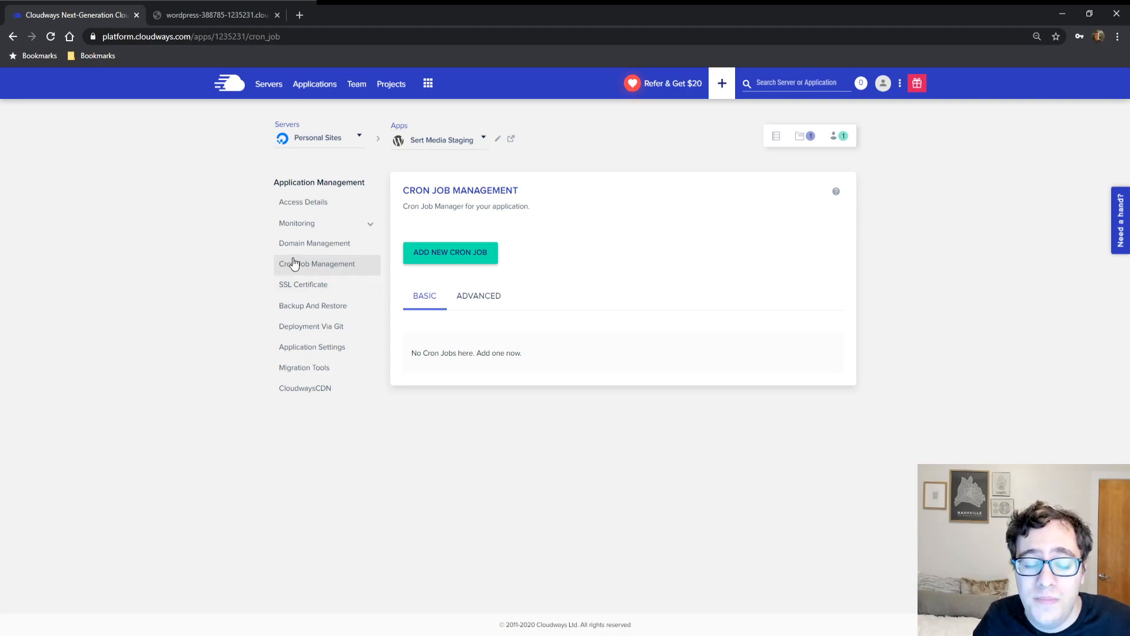
pyautogui.moveTo(266, 100)
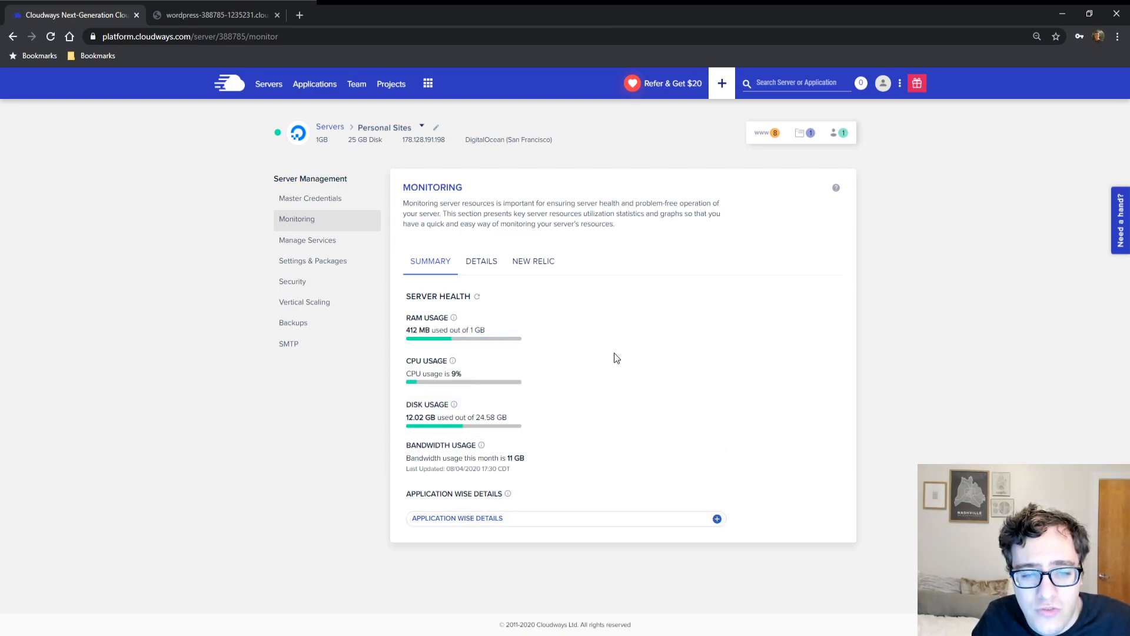
pyautogui.moveTo(464, 361)
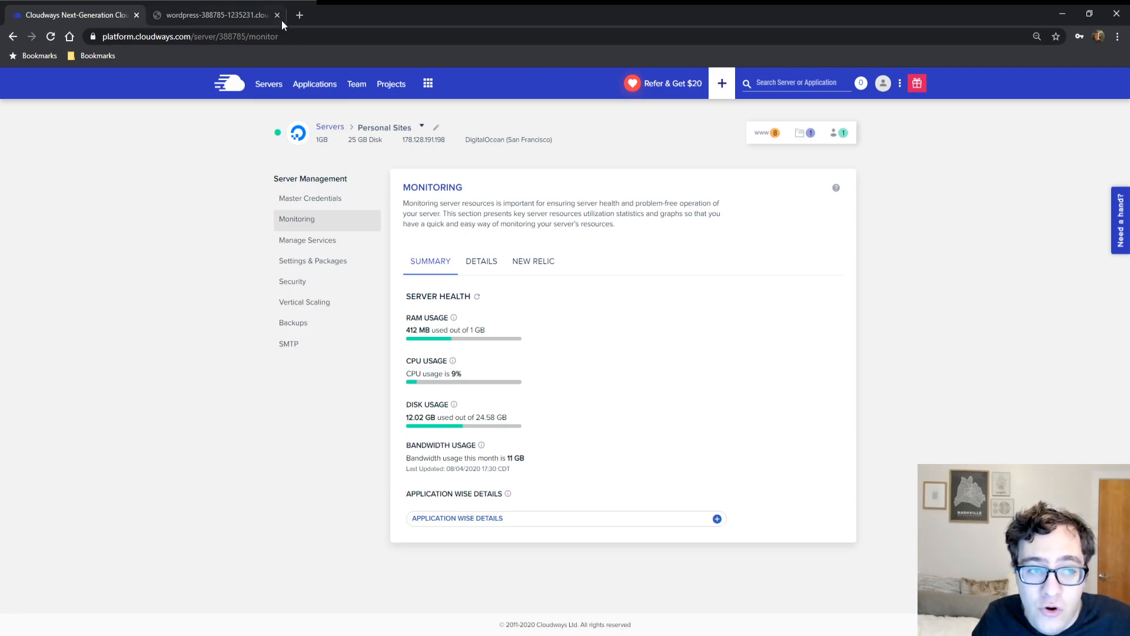
# - Glance at the WordPress staging tab, then return to the Personal Sites monitoring page
pyautogui.click(219, 15)
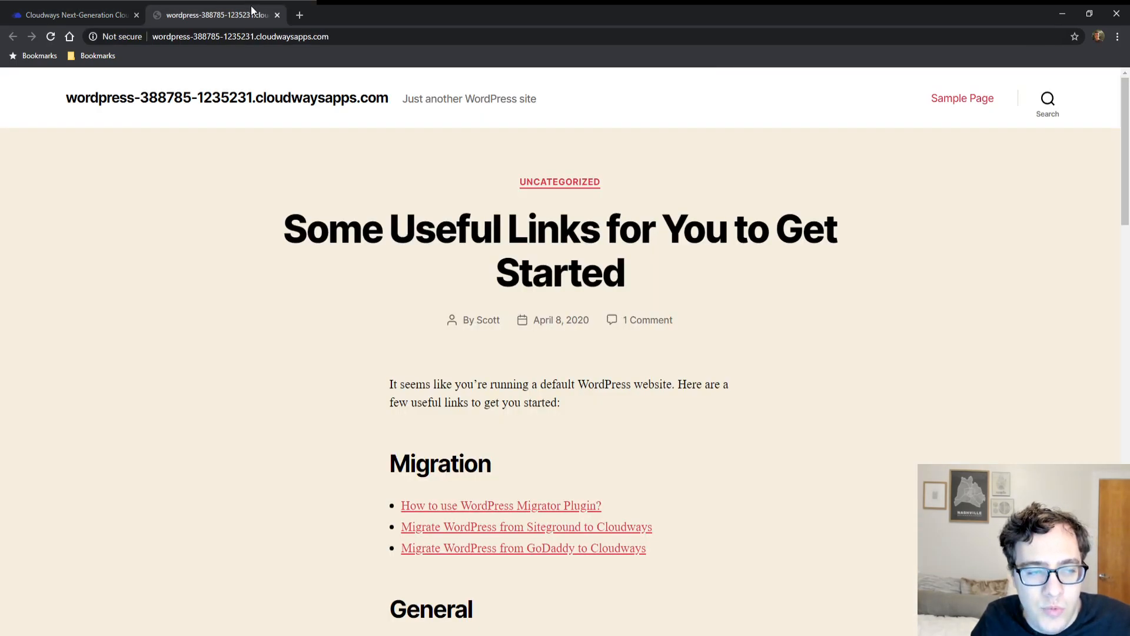
pyautogui.click(70, 14)
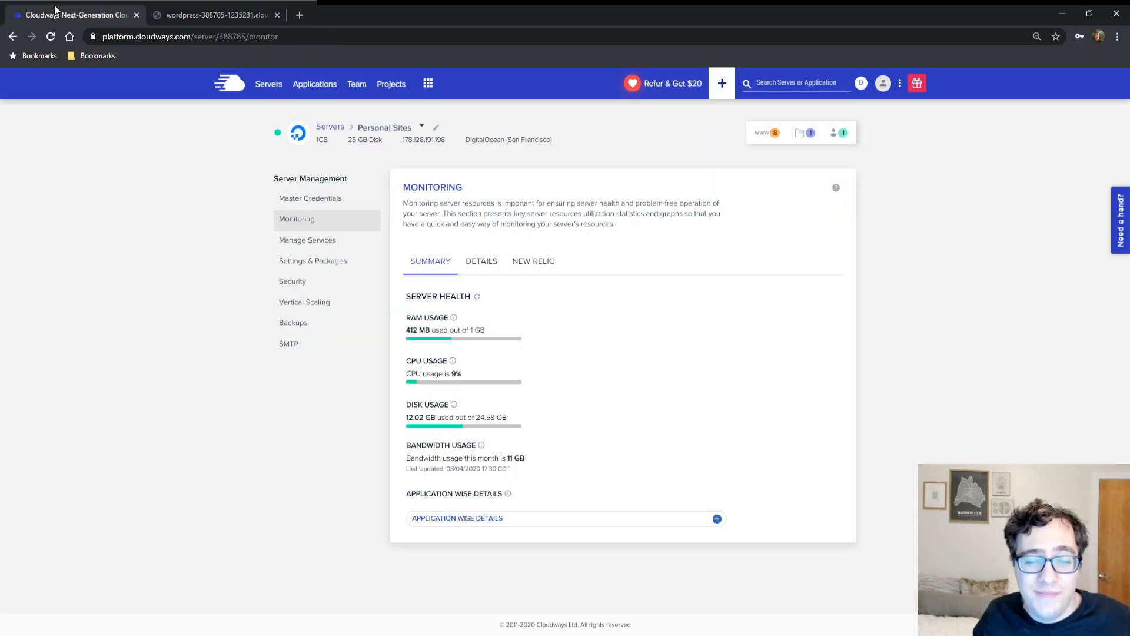